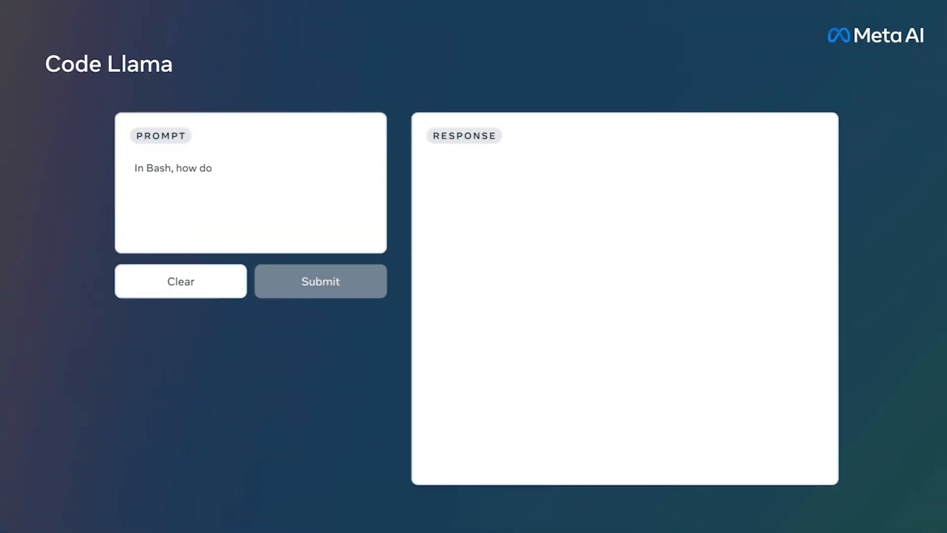
Submit the Bash question about listing text files modified last month to get a find-based answer.
click(320, 280)
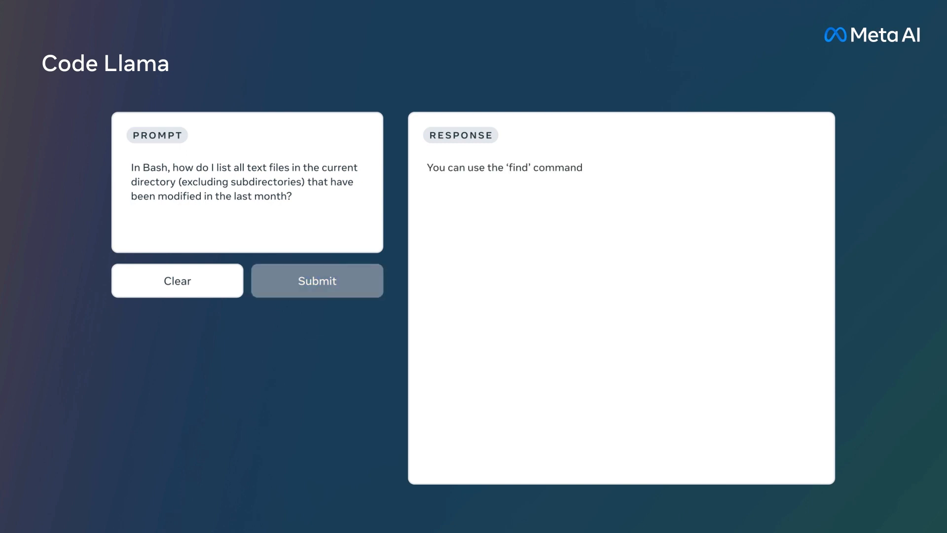